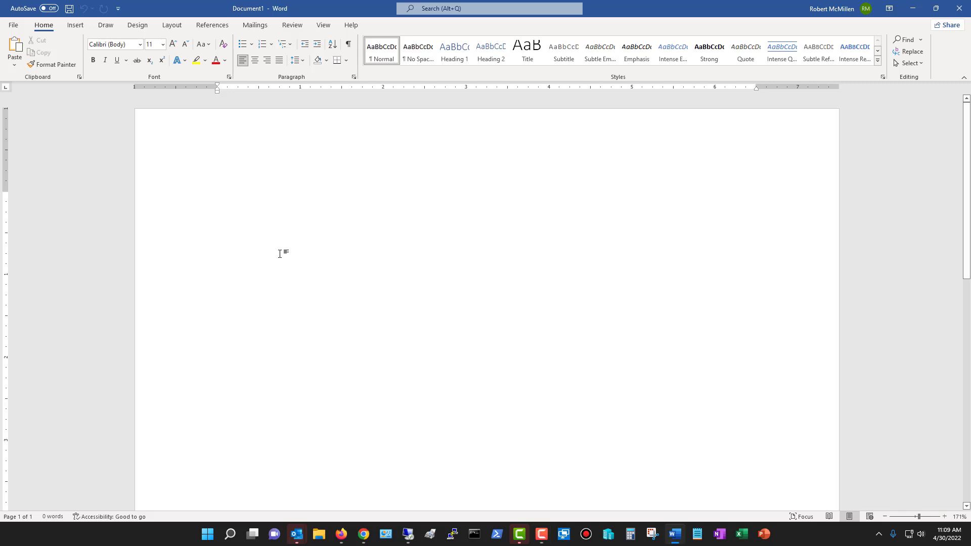
pyautogui.moveTo(276, 216)
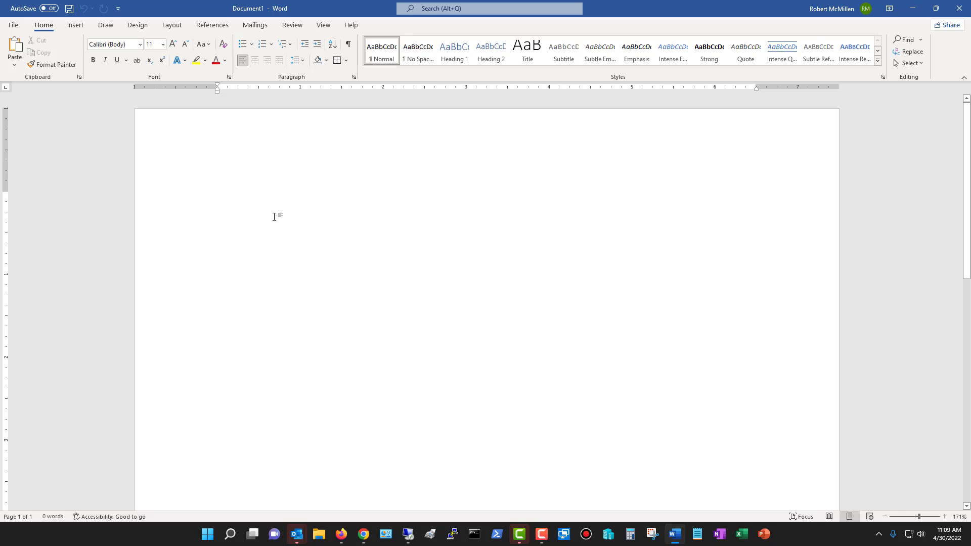
pyautogui.moveTo(76, 25)
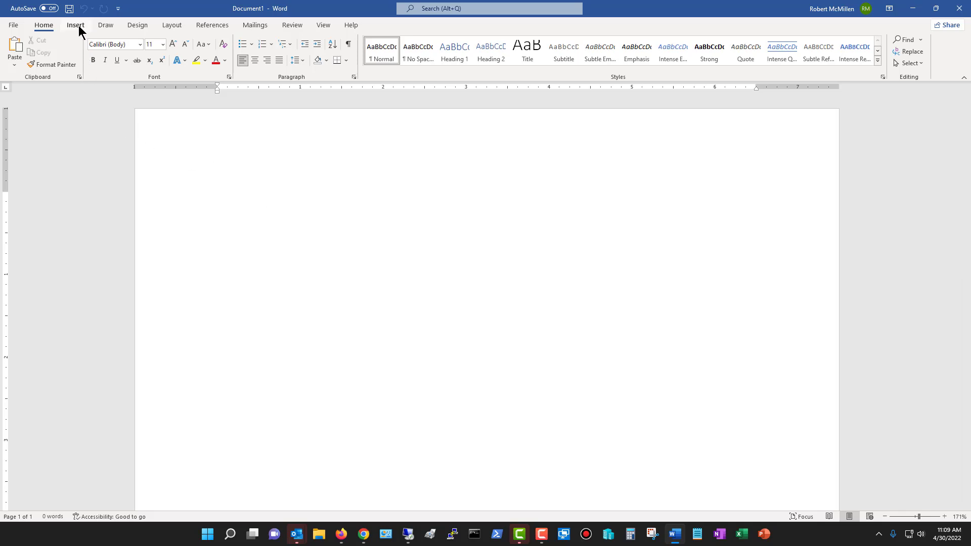
# Step: Show the Page Number placement options from the Insert ribbon
pyautogui.click(74, 25)
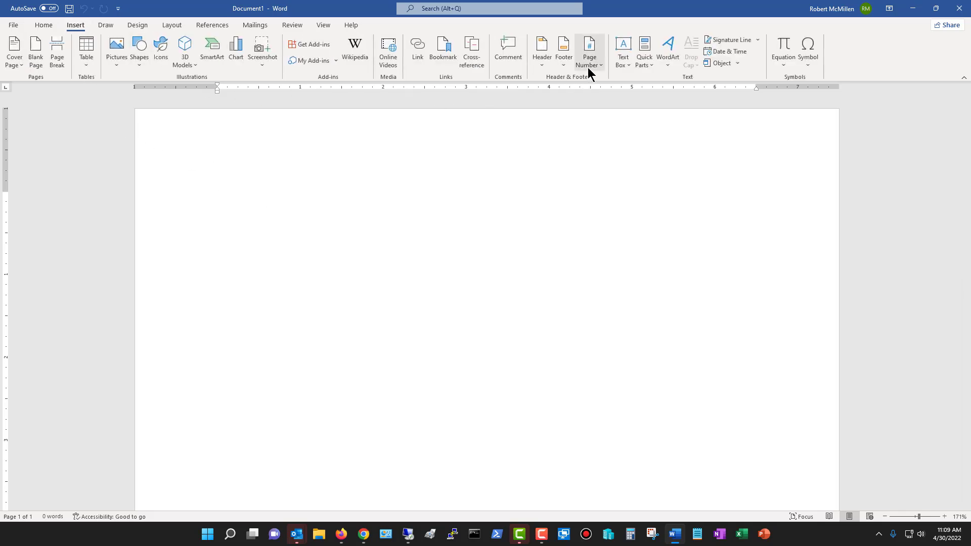
pyautogui.click(590, 51)
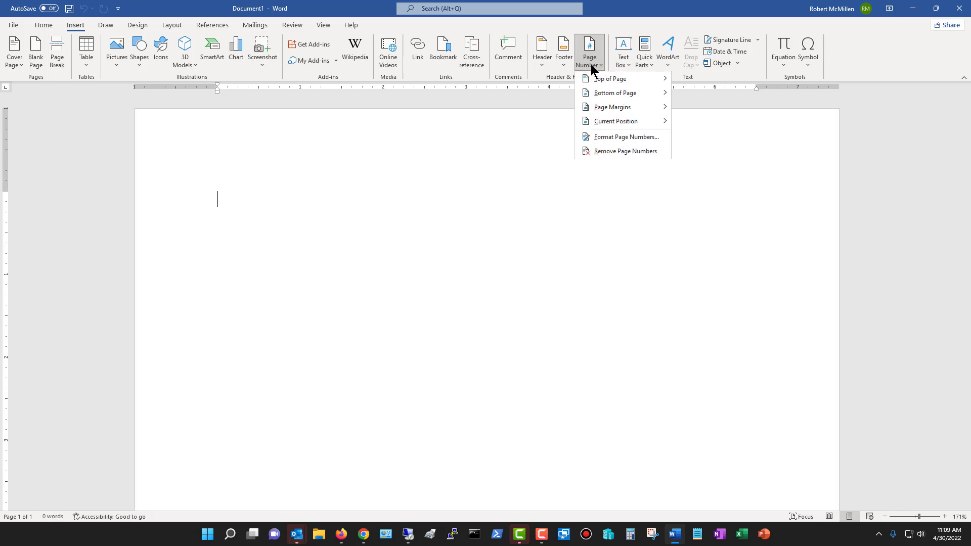
pyautogui.moveTo(612, 79)
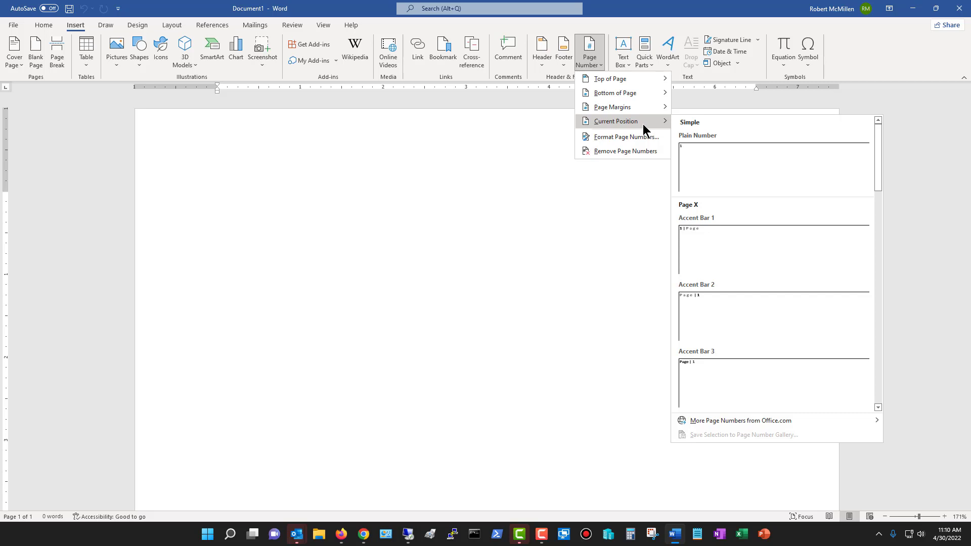
pyautogui.moveTo(643, 140)
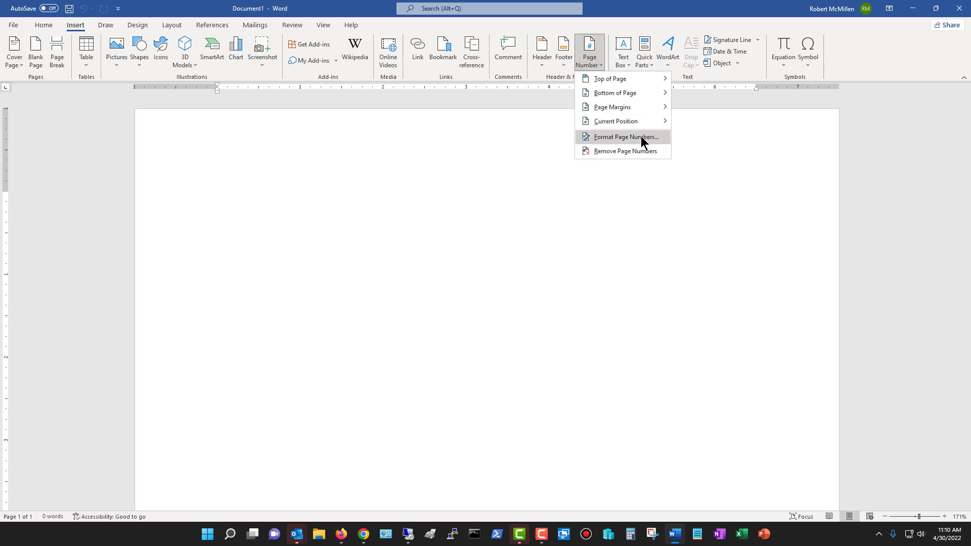
pyautogui.moveTo(644, 141)
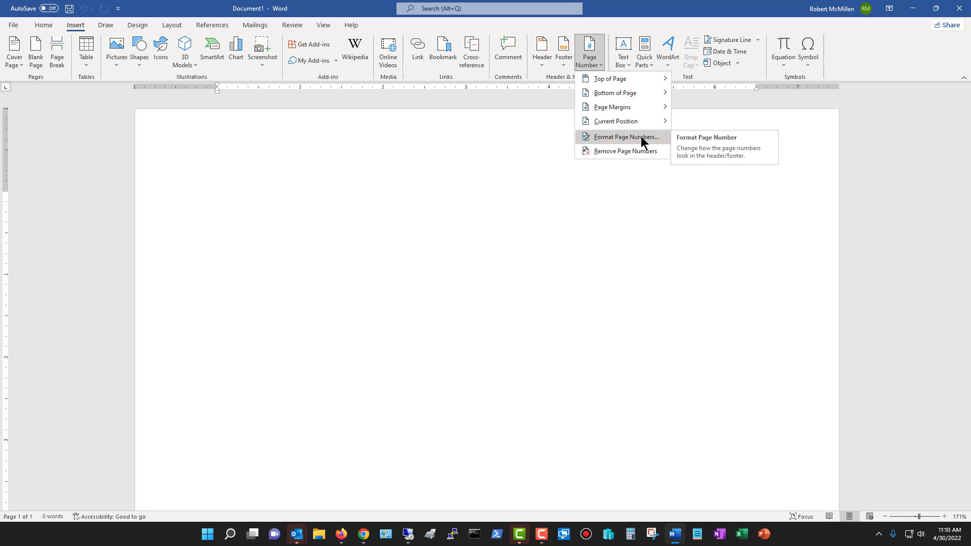
pyautogui.moveTo(627, 96)
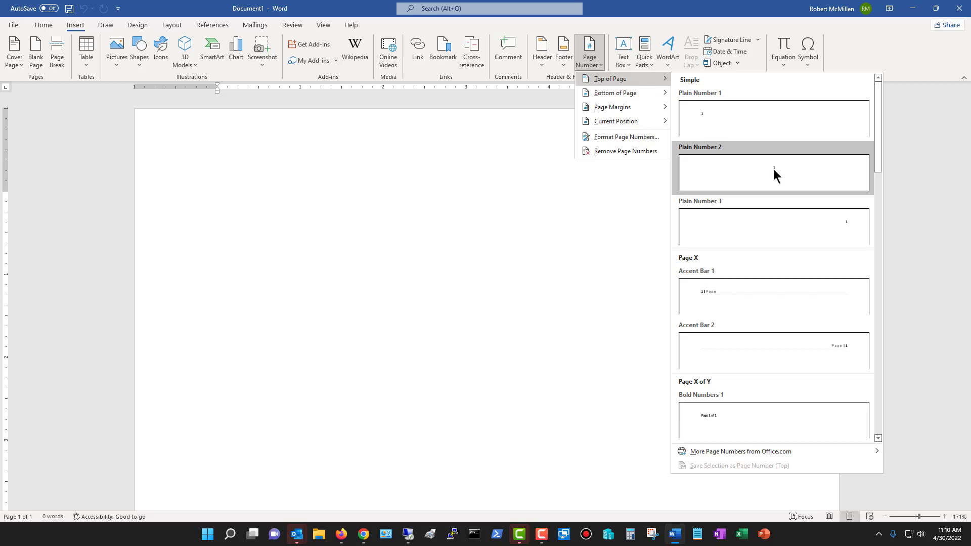
# Step: Insert Plain Number 2, a centred page number 1, in the header
pyautogui.click(773, 172)
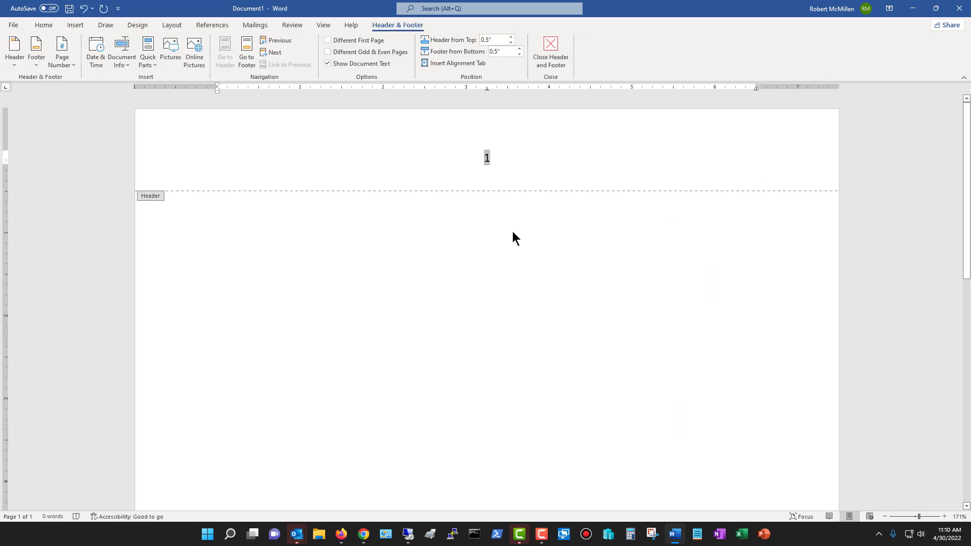
pyautogui.moveTo(551, 47)
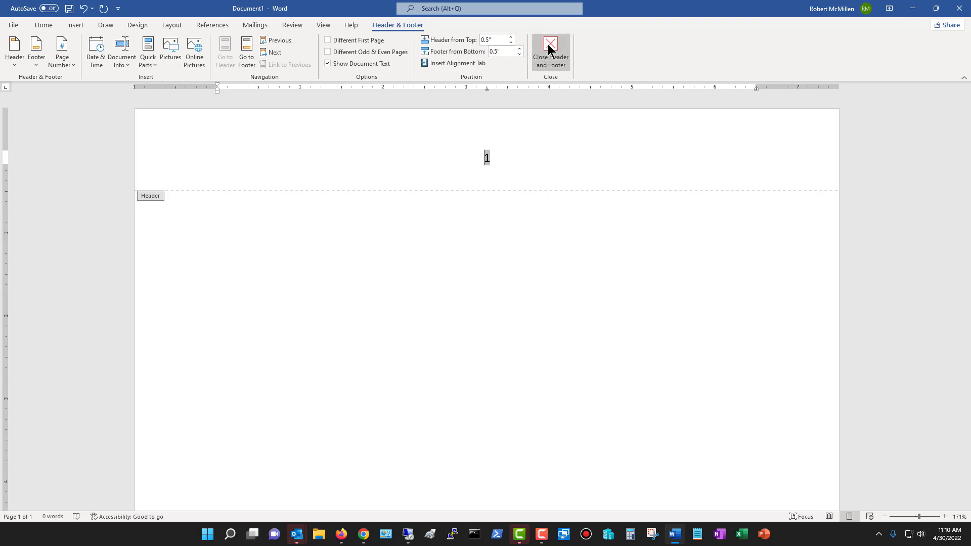
pyautogui.click(552, 46)
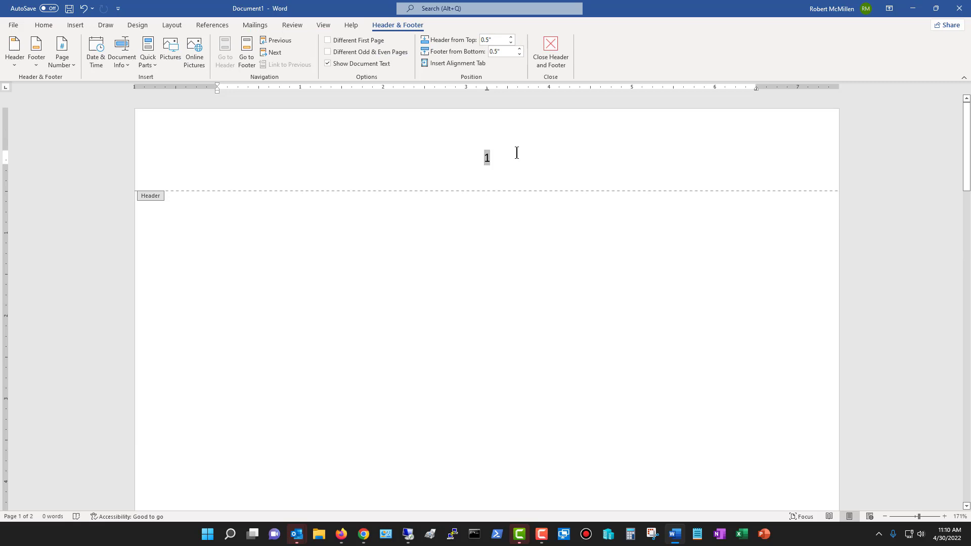
pyautogui.moveTo(513, 166)
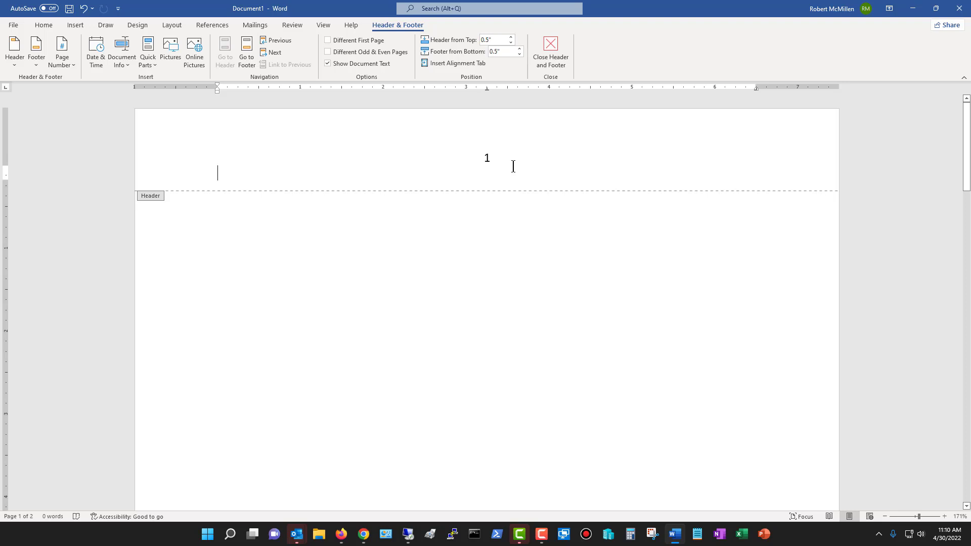
pyautogui.moveTo(498, 129)
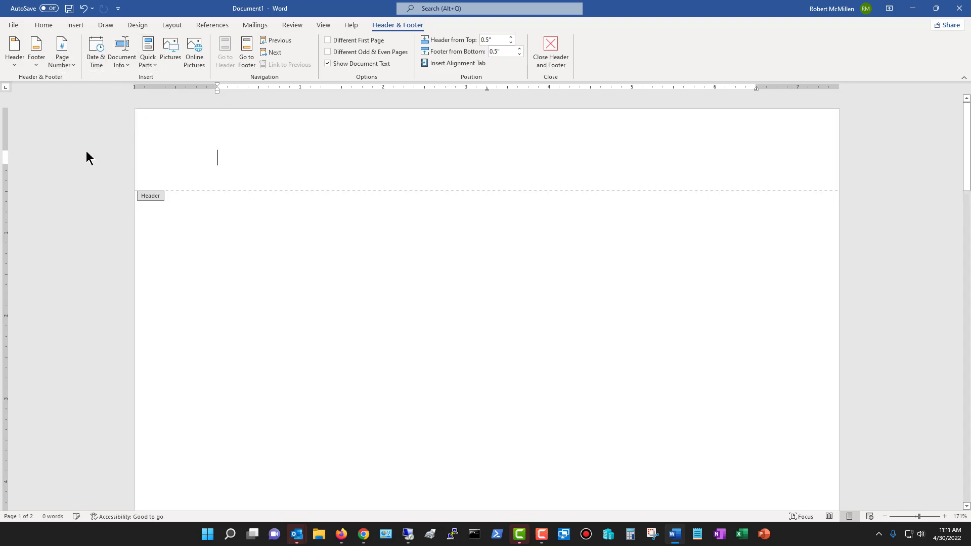
pyautogui.moveTo(559, 48)
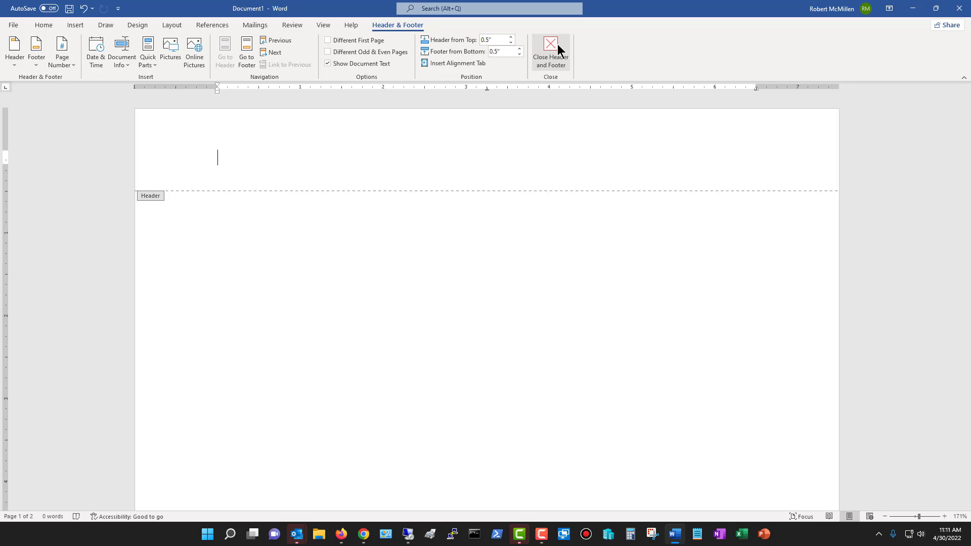
# Step: Close header editing after removing the top page number and return to Insert
pyautogui.click(550, 44)
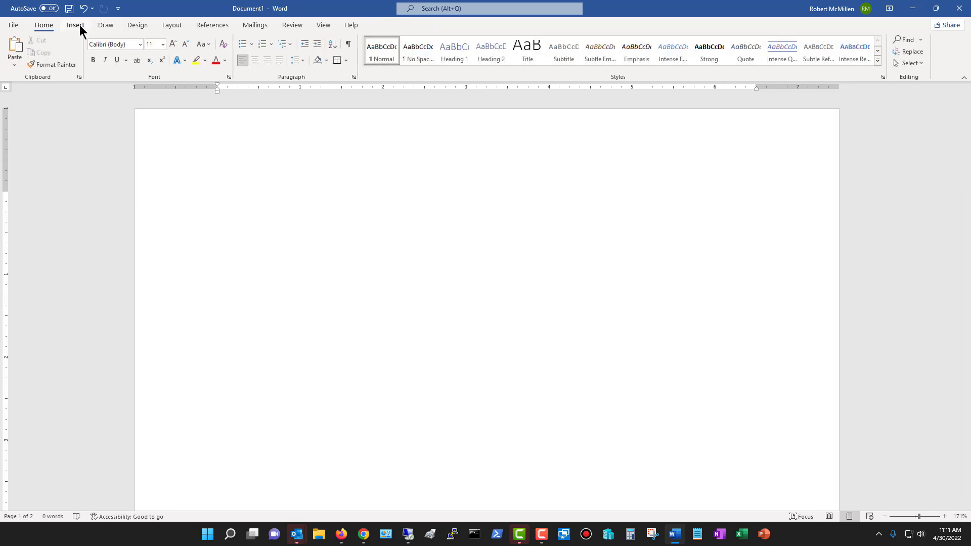
pyautogui.click(75, 25)
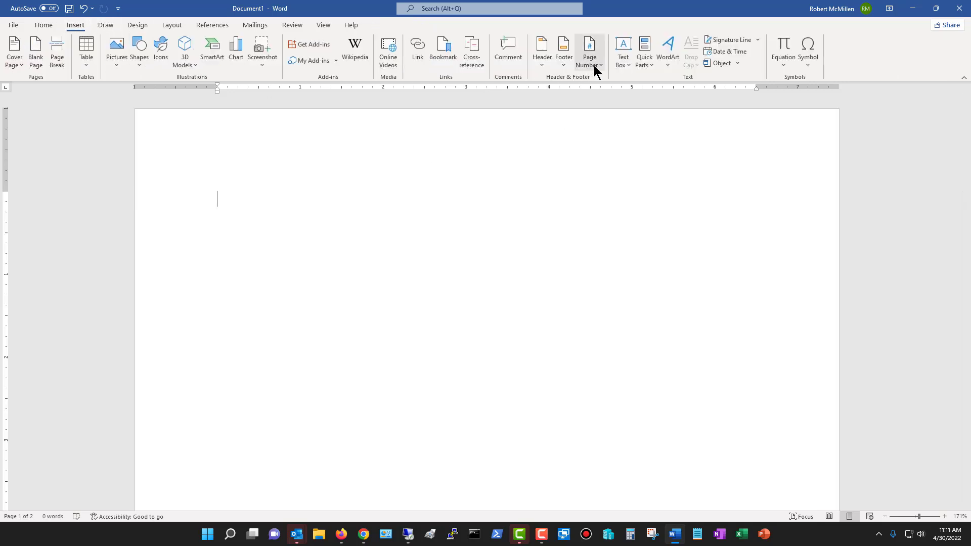
# Step: Insert Plain Number 2, a centred page number 1, in the footer and close it
pyautogui.click(590, 48)
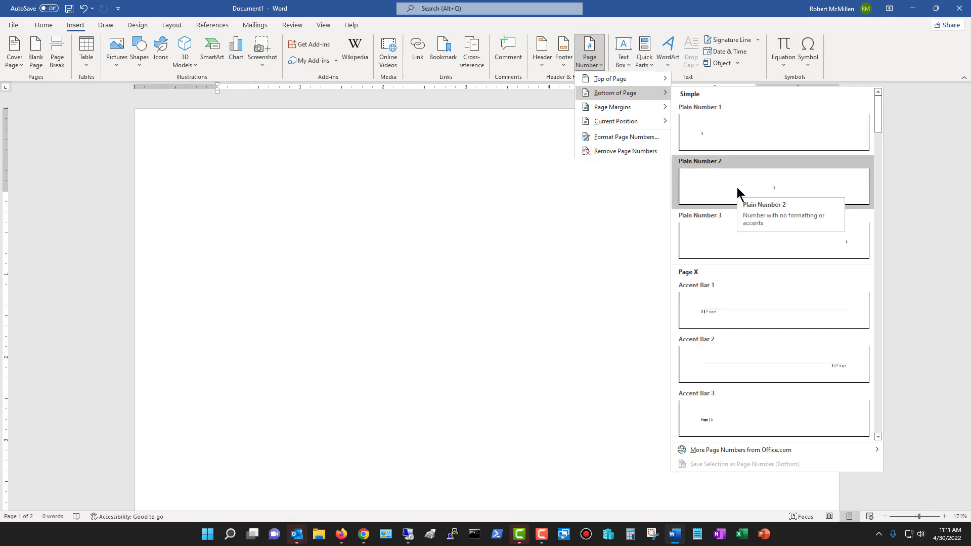
pyautogui.click(774, 187)
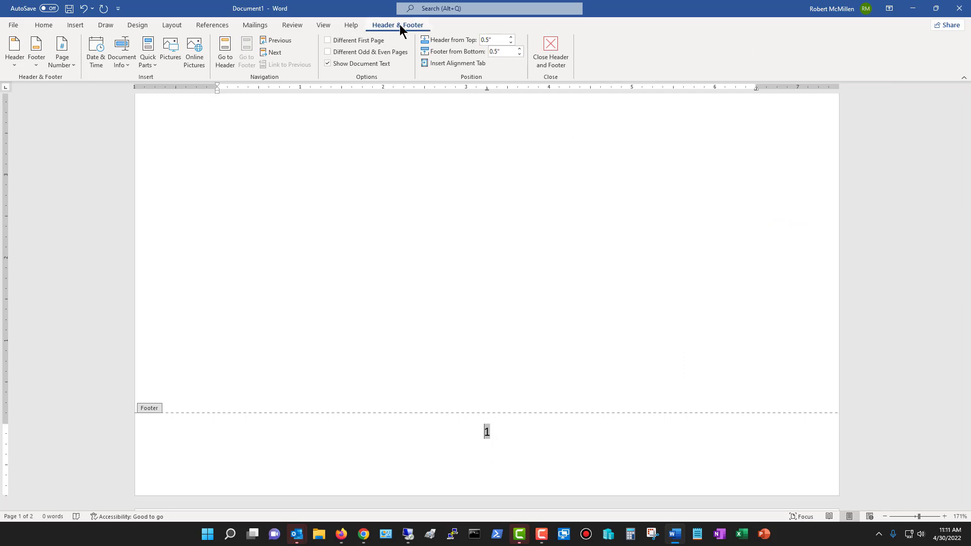
pyautogui.moveTo(37, 50)
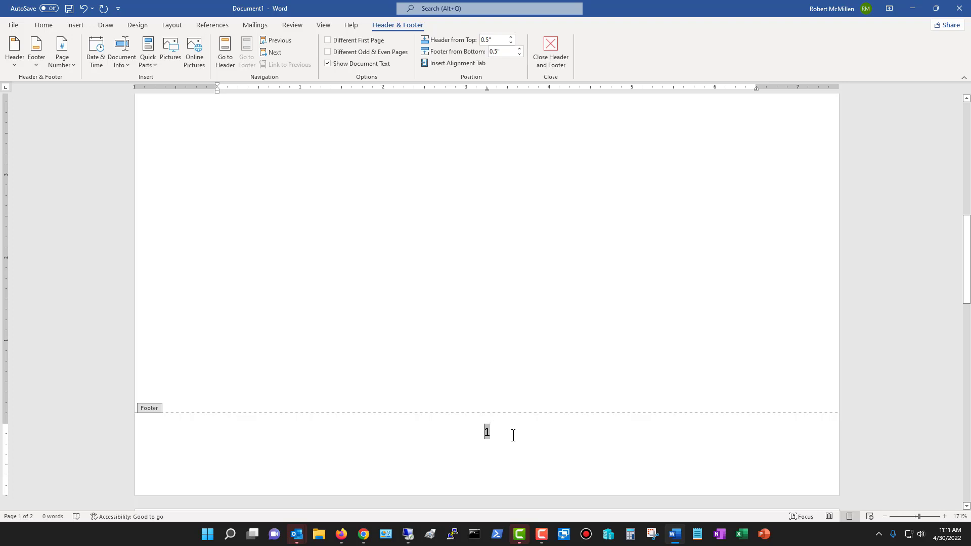
pyautogui.scroll(-3)
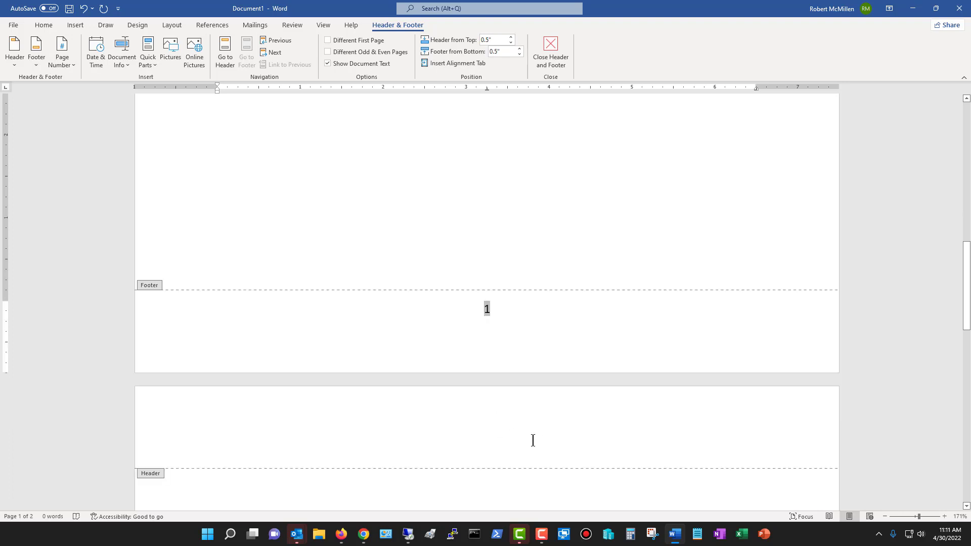
pyautogui.scroll(-3)
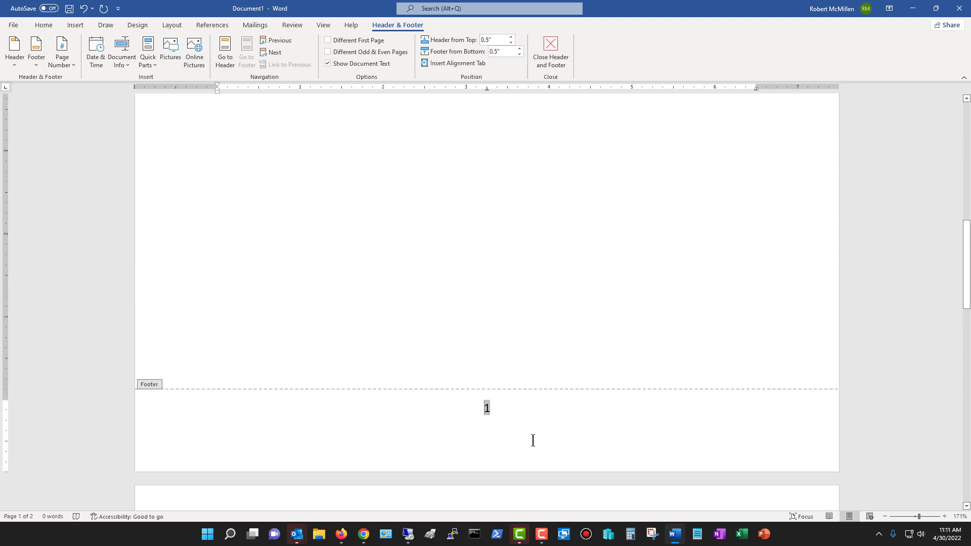
pyautogui.click(549, 48)
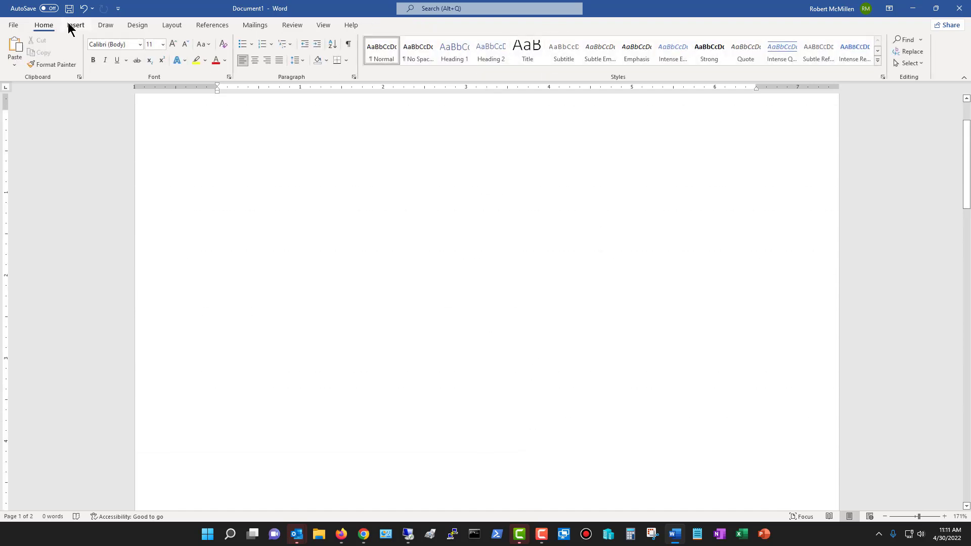
# Step: Add a 'Page | 1' number in the left page margin via Page Margins
pyautogui.click(77, 25)
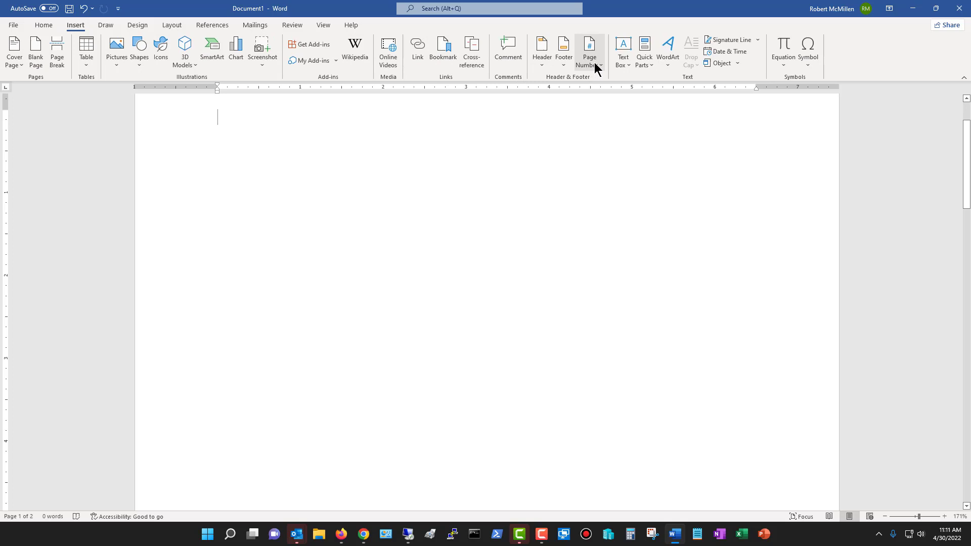
pyautogui.click(589, 48)
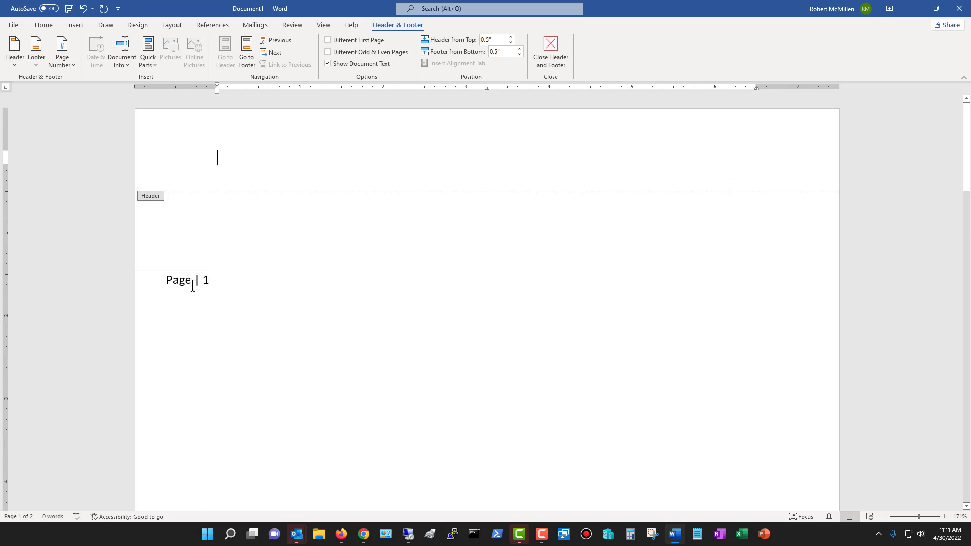
pyautogui.moveTo(243, 278)
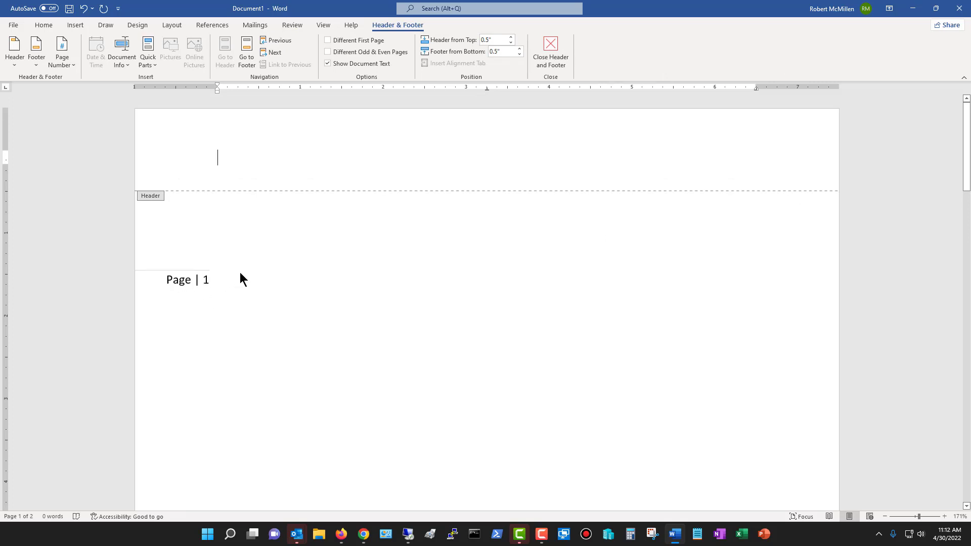
pyautogui.scroll(-3)
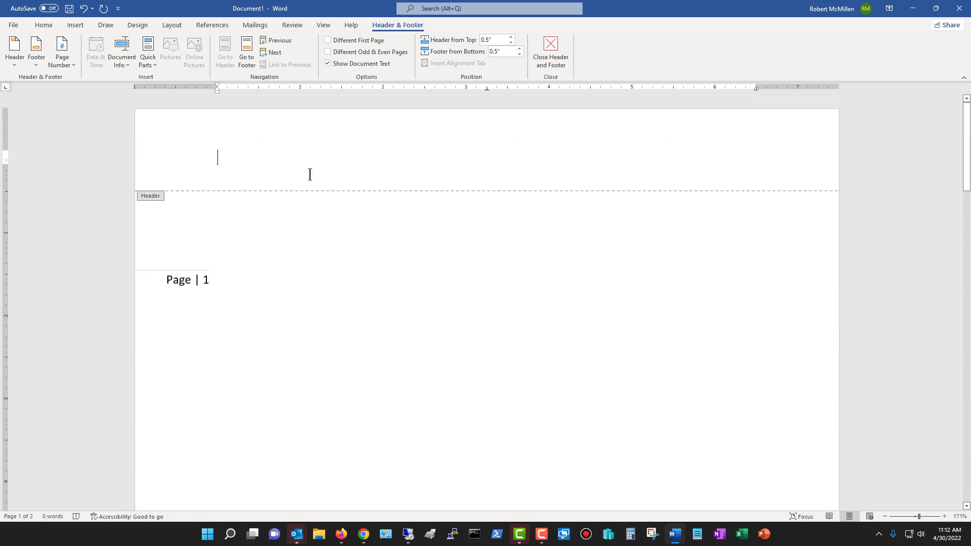
pyautogui.click(62, 49)
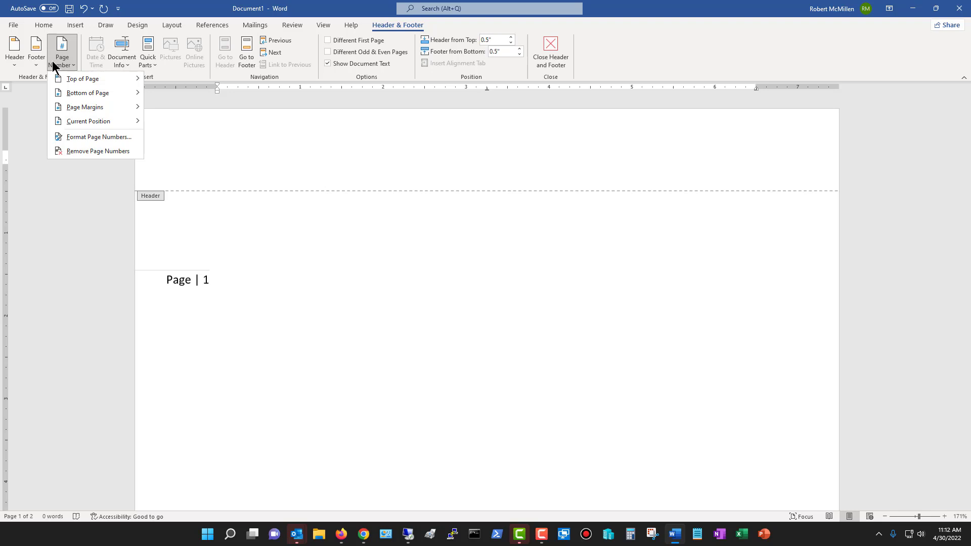
# Step: Set the page number format to lowercase letters 'a, b, c' so it reads Page | a
pyautogui.click(99, 137)
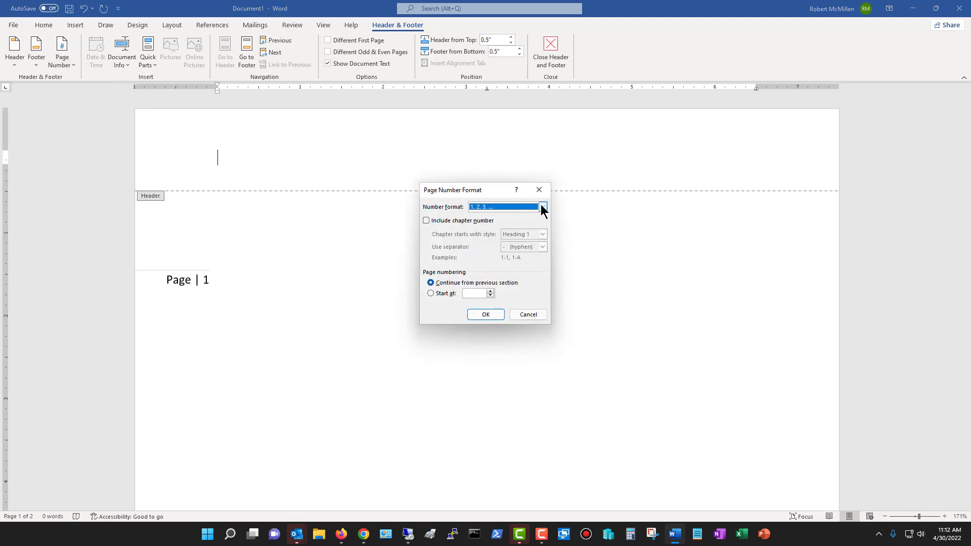
pyautogui.click(543, 206)
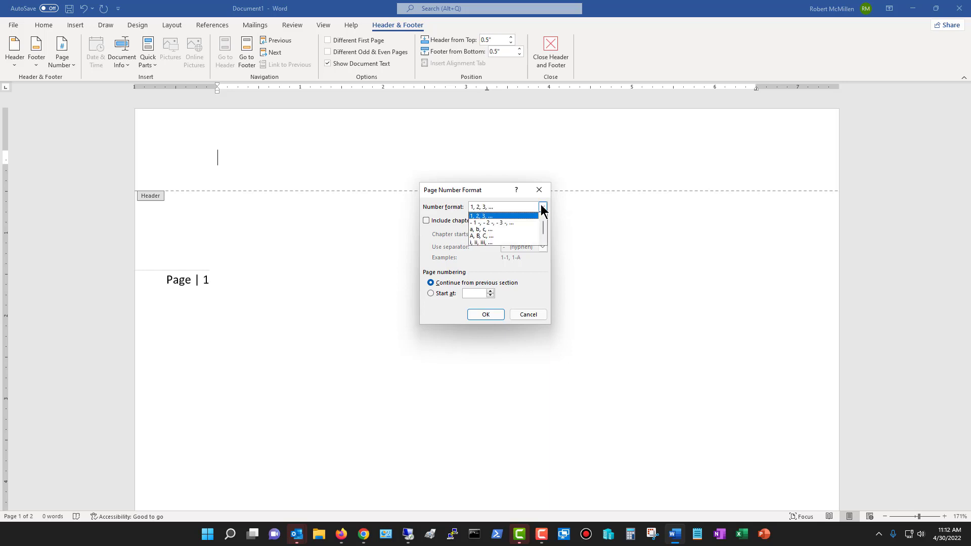
pyautogui.click(480, 229)
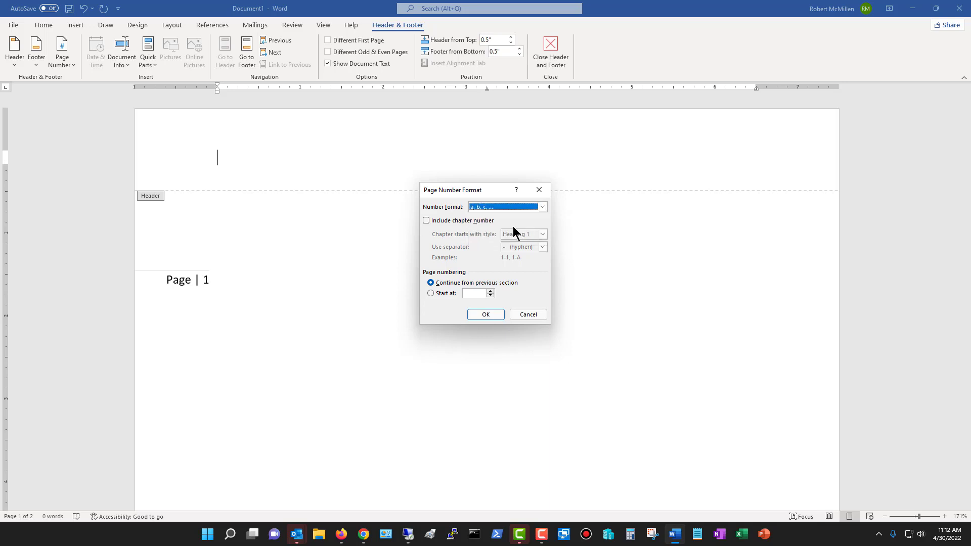
pyautogui.click(485, 314)
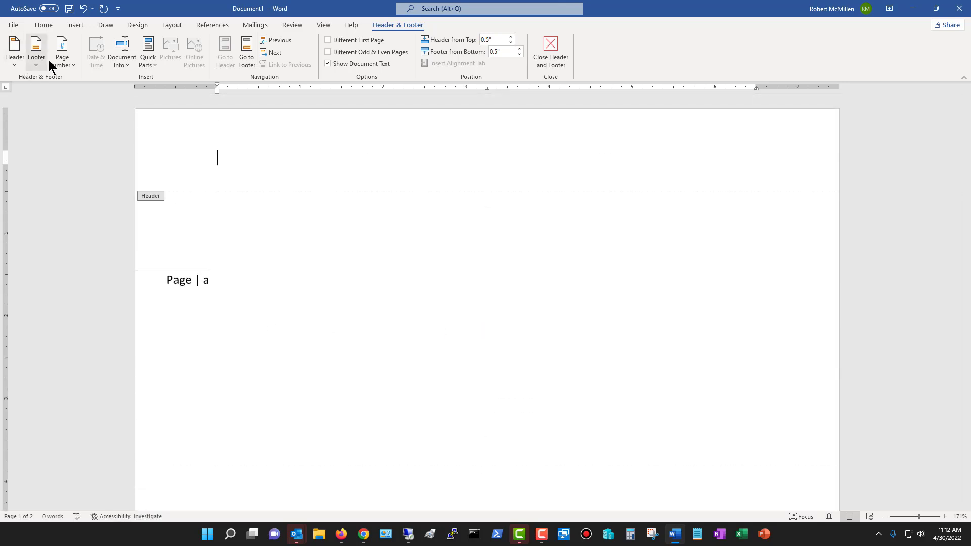
# Step: In Format Page Numbers, include chapter numbers with a hyphen separator and numeric 1, 2, 3 format
pyautogui.click(62, 45)
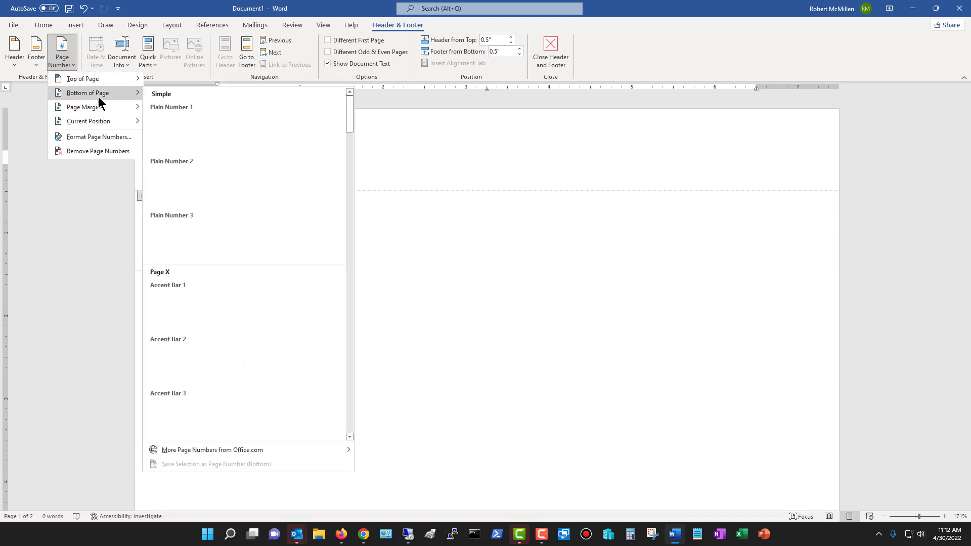
pyautogui.click(99, 137)
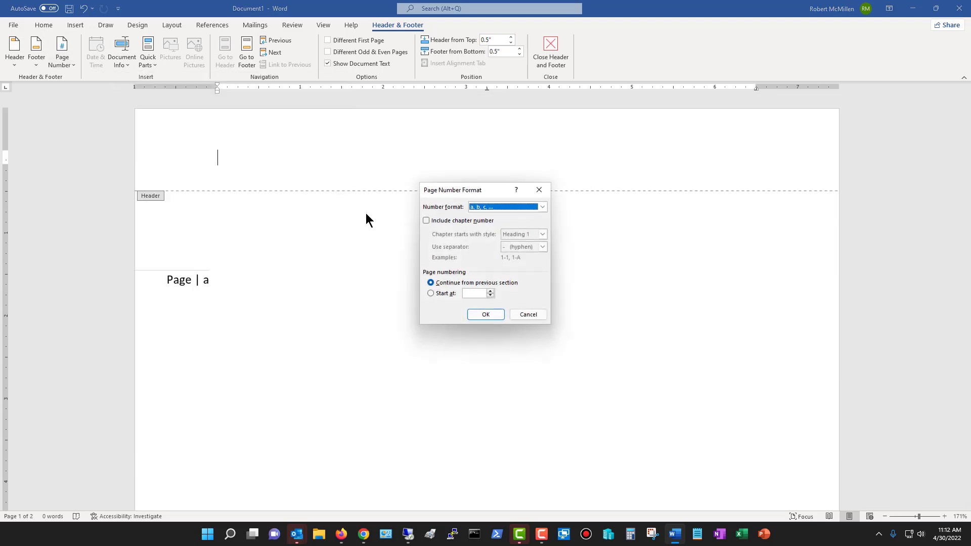
pyautogui.click(542, 207)
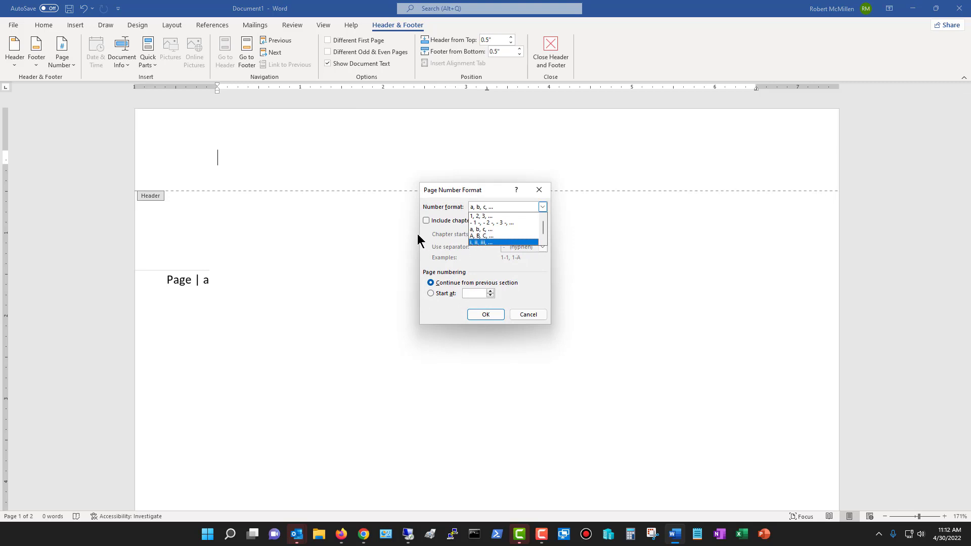
pyautogui.click(425, 220)
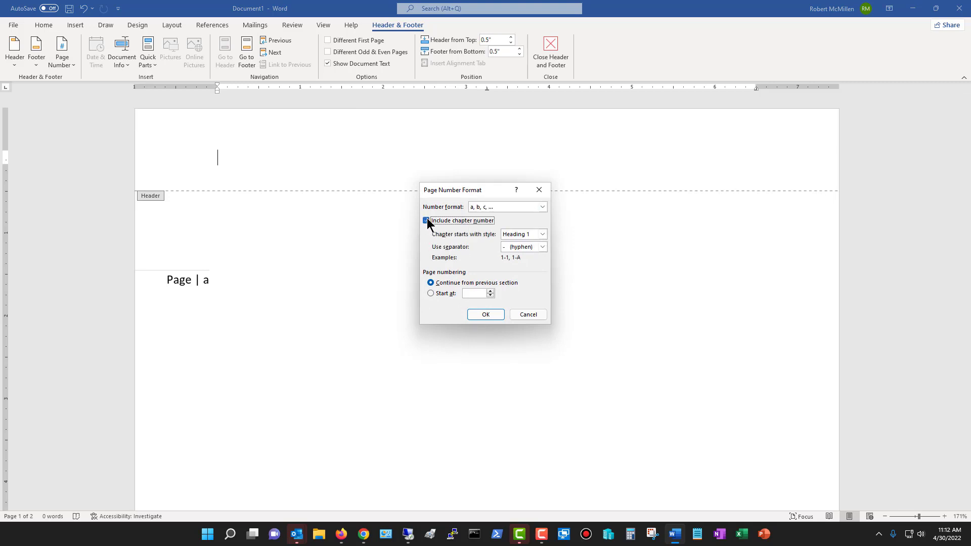
pyautogui.click(426, 221)
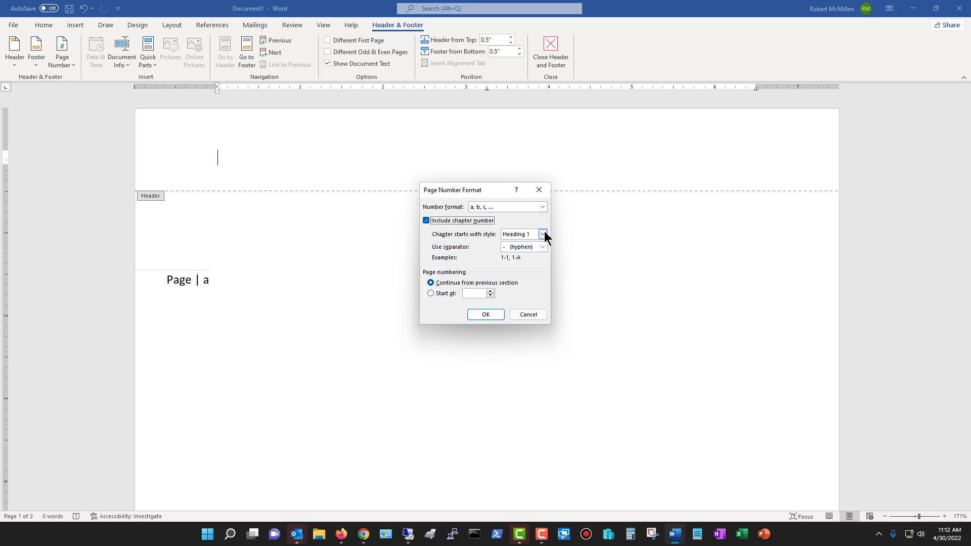
pyautogui.moveTo(543, 250)
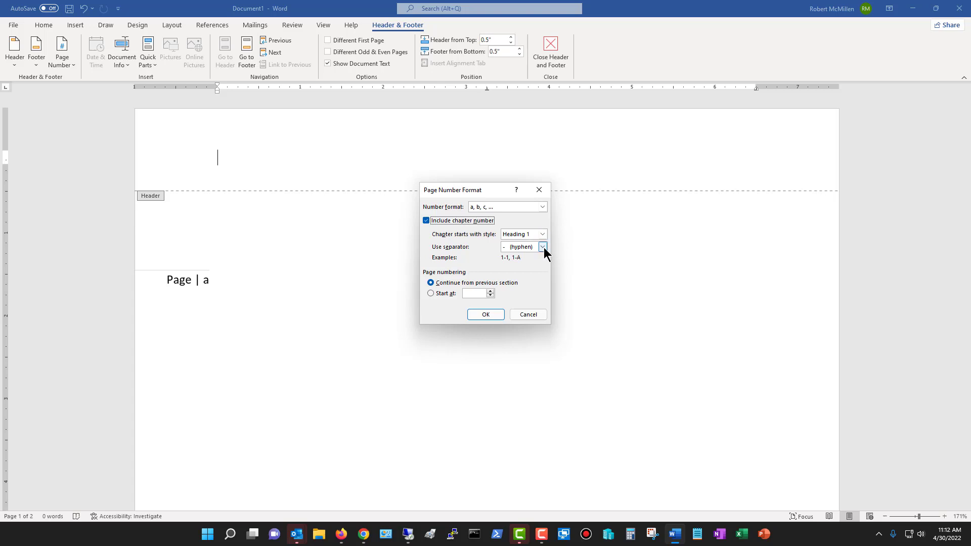
pyautogui.click(543, 246)
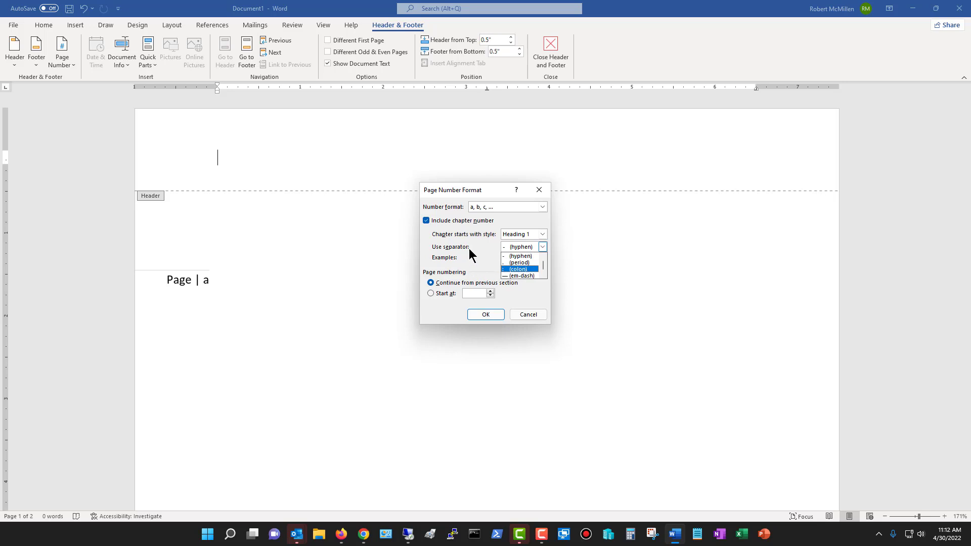
pyautogui.click(520, 255)
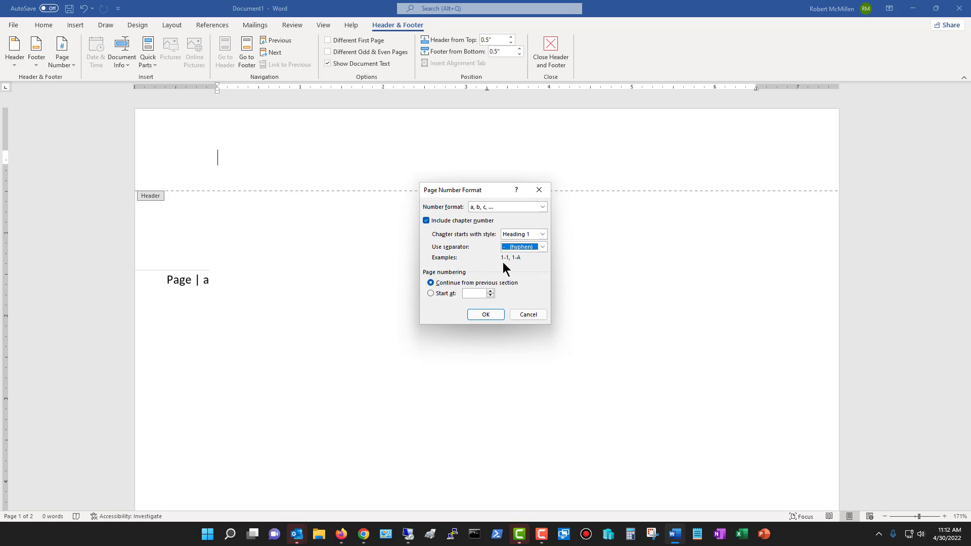
pyautogui.moveTo(510, 262)
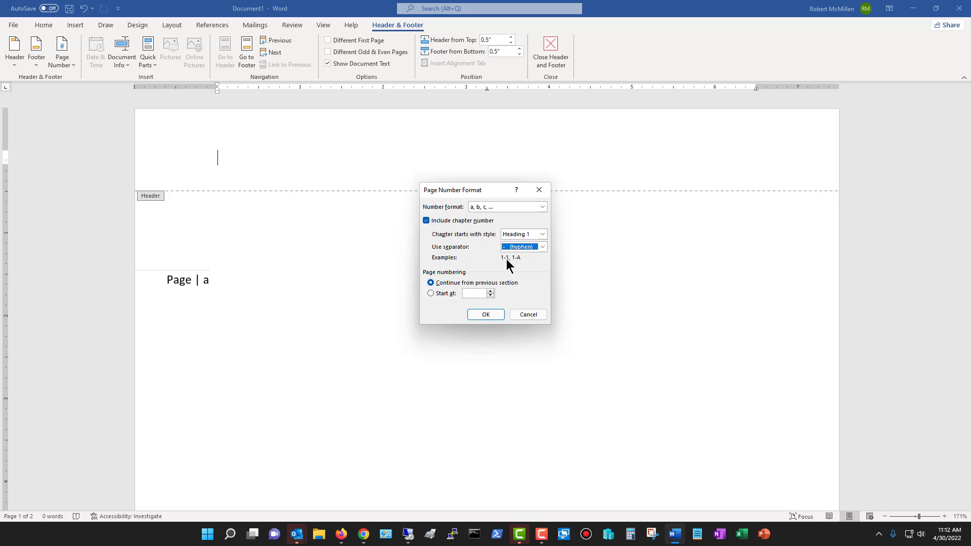
pyautogui.moveTo(526, 274)
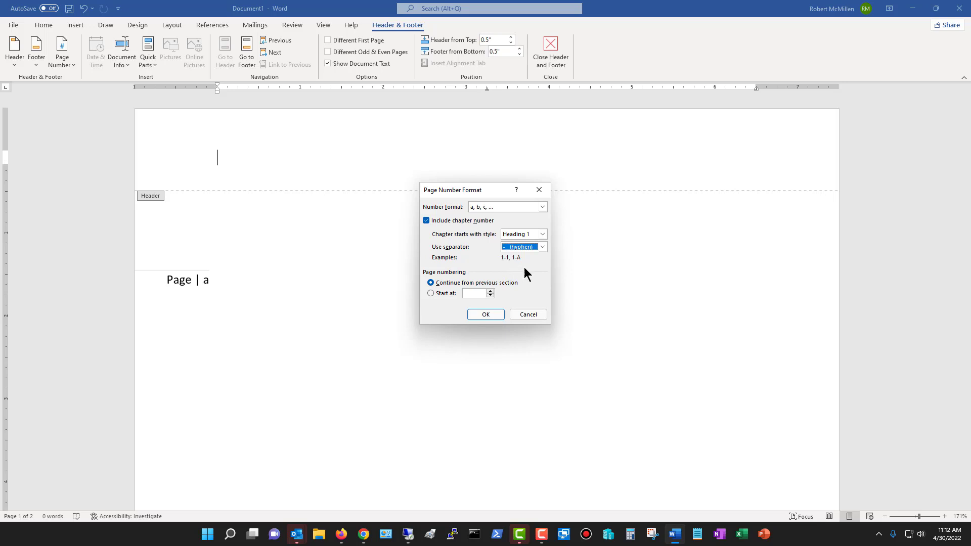
pyautogui.click(507, 207)
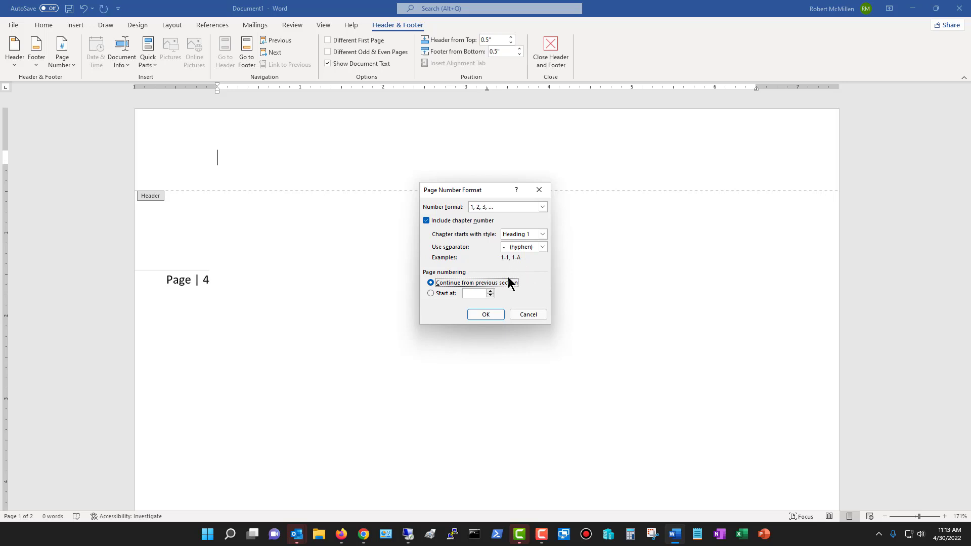
# Step: Drop chapter numbers and start numbering at 4 so the margin reads Page | 4
pyautogui.click(426, 220)
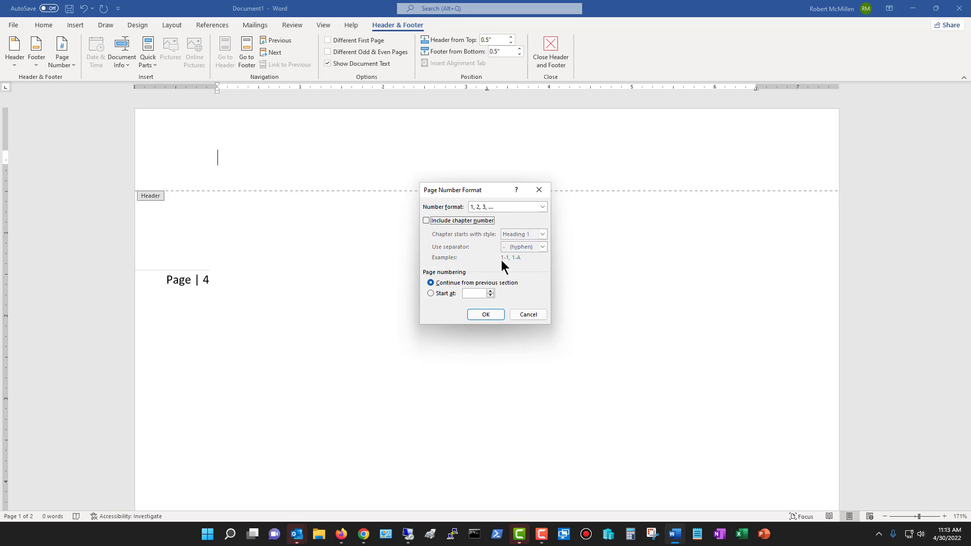
pyautogui.moveTo(454, 293)
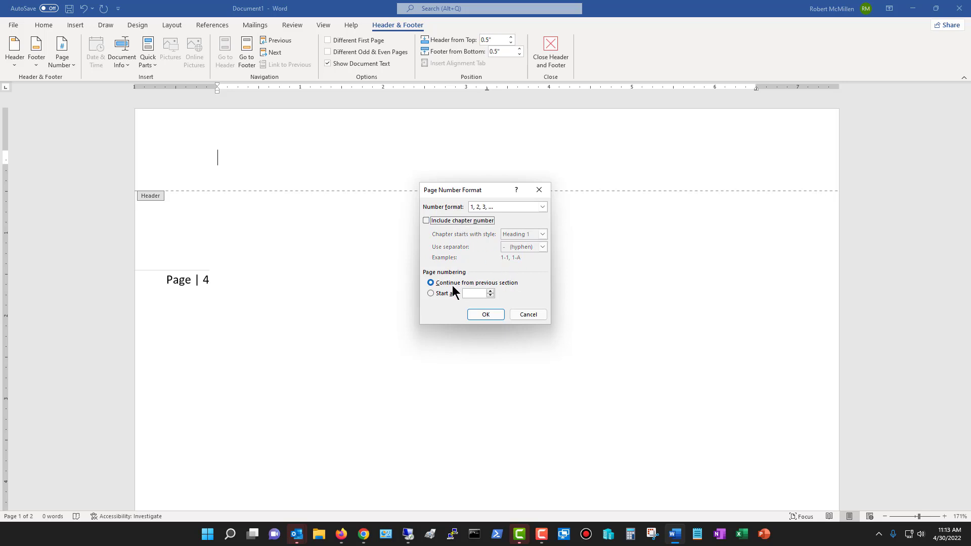
pyautogui.moveTo(492, 288)
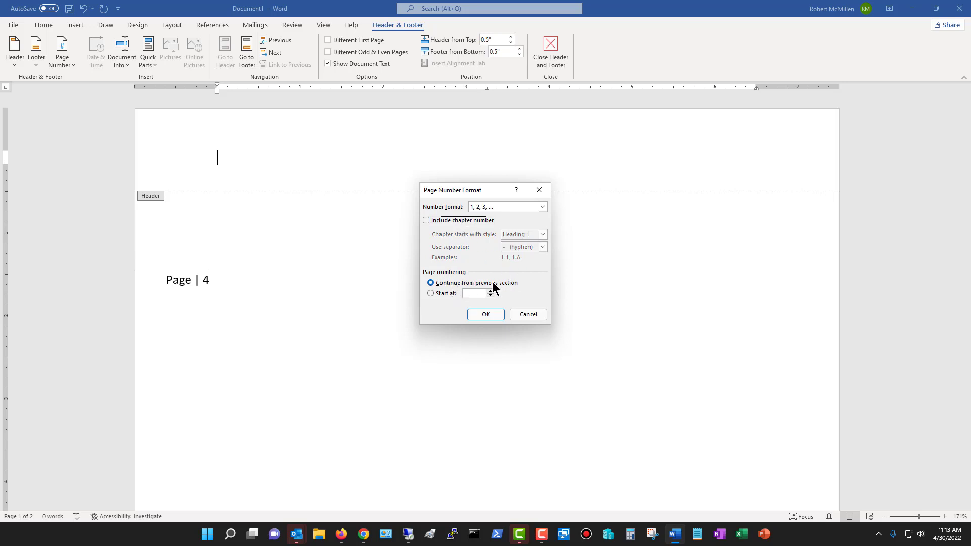
pyautogui.moveTo(508, 293)
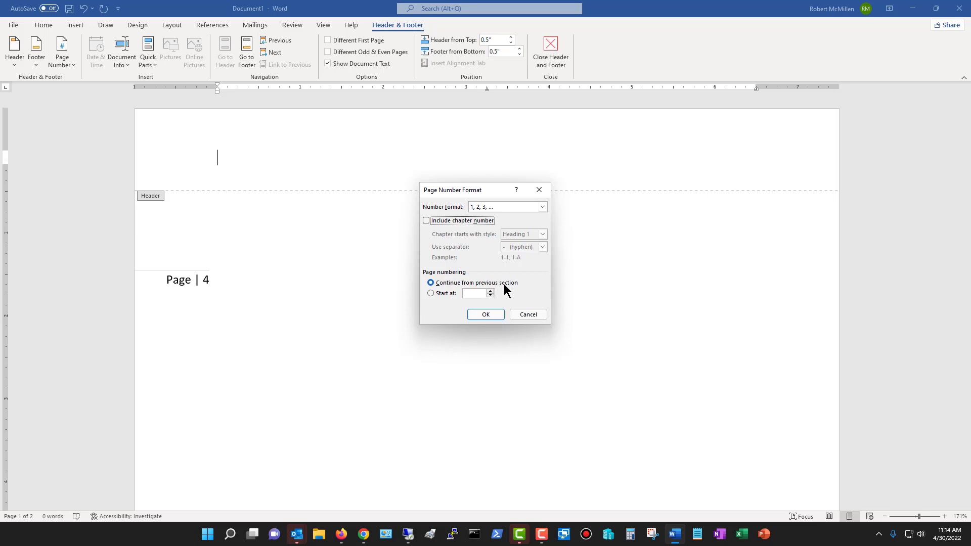
pyautogui.click(430, 293)
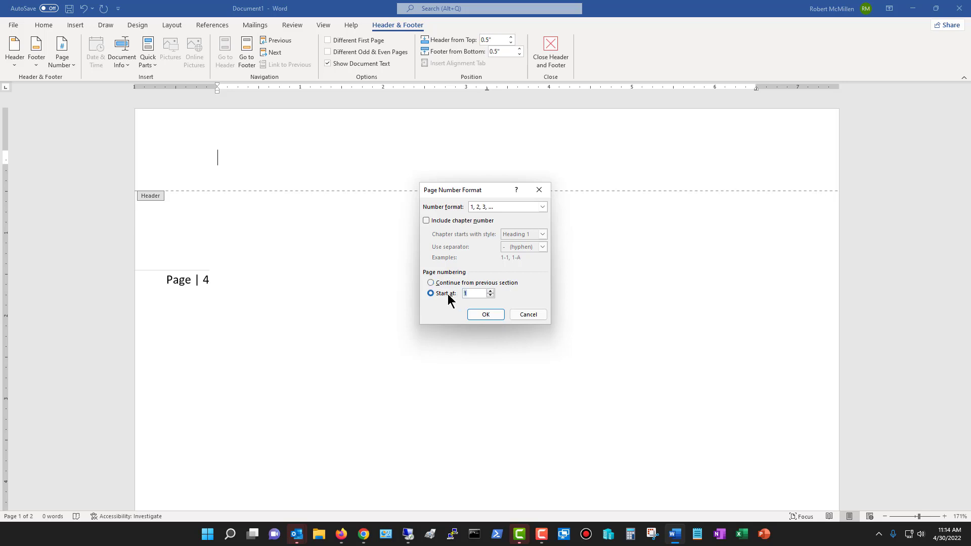
pyautogui.moveTo(491, 297)
pyautogui.write('4')
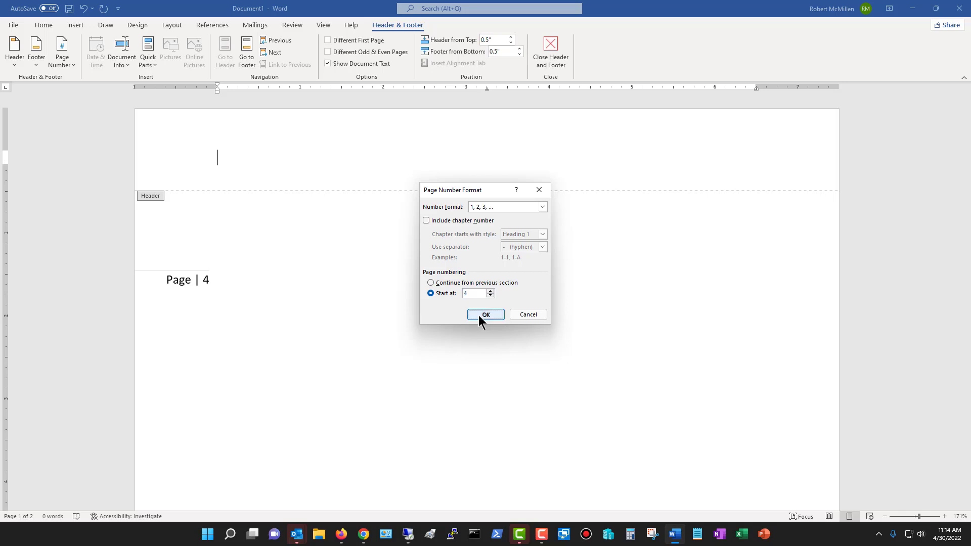
pyautogui.click(486, 314)
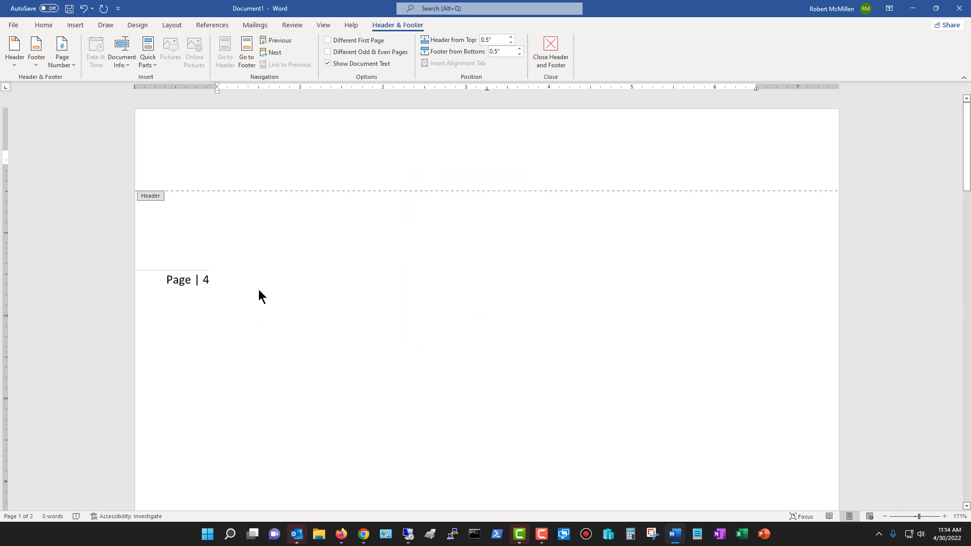
pyautogui.scroll(-3)
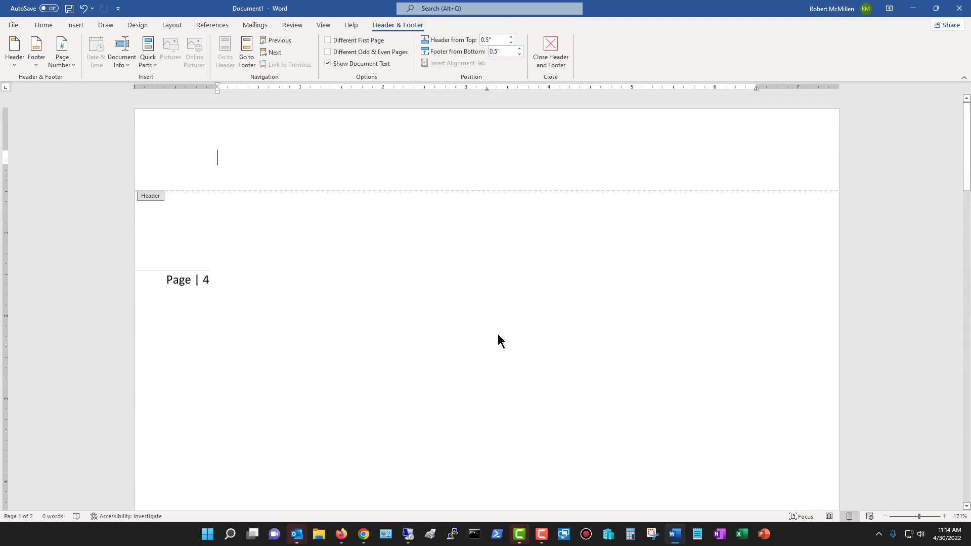
pyautogui.moveTo(464, 232)
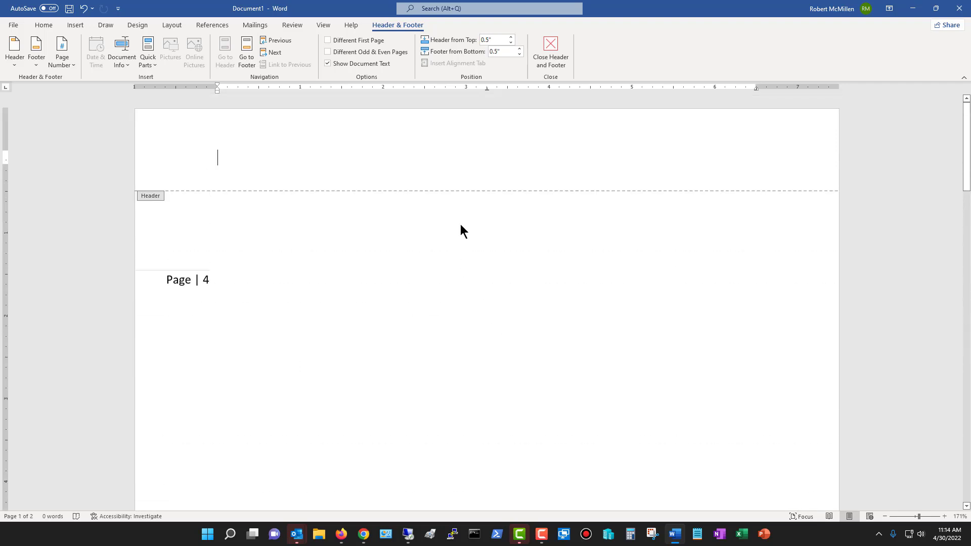
pyautogui.moveTo(466, 223)
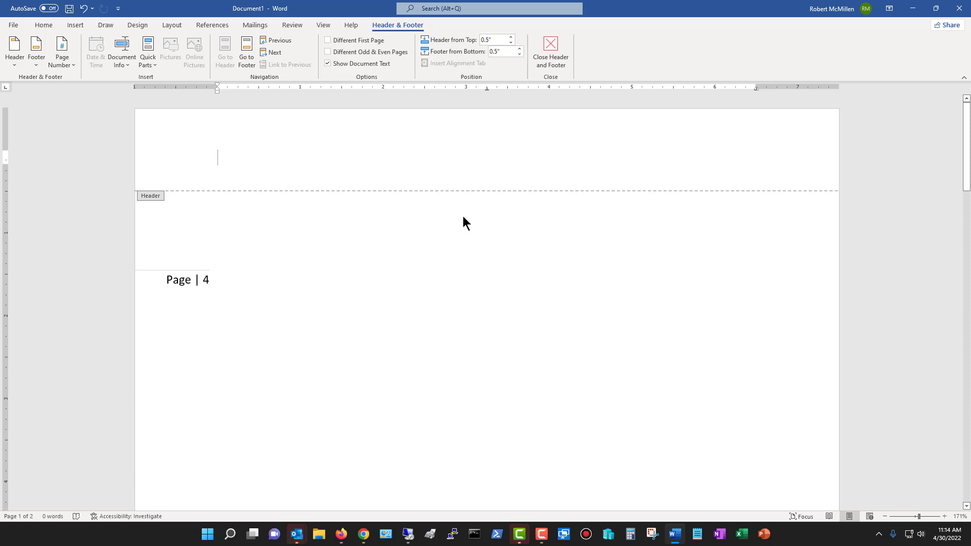